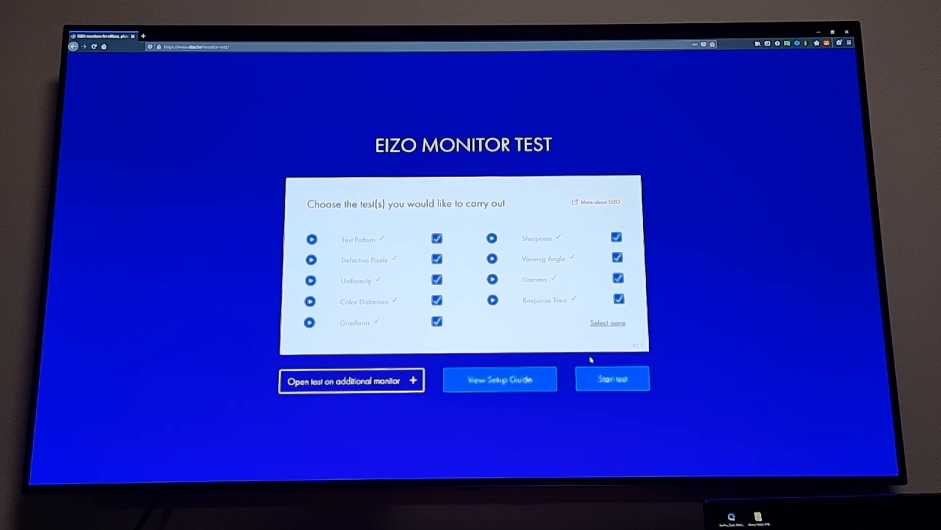
Launch the selected monitor tests and dismiss the browser zoom warning note
left_click(612, 378)
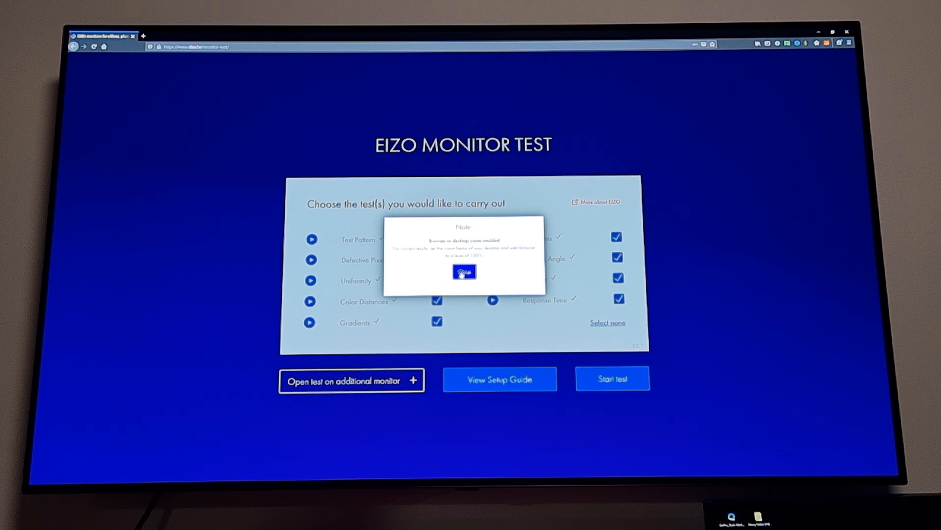
left_click(463, 271)
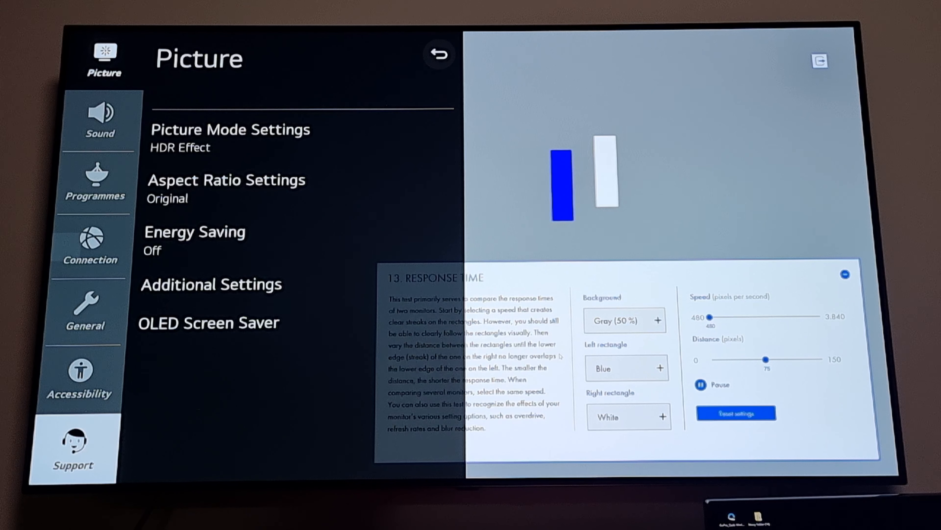
Check Software Update under Support, find no updates, and go back to Picture settings
left_click(73, 447)
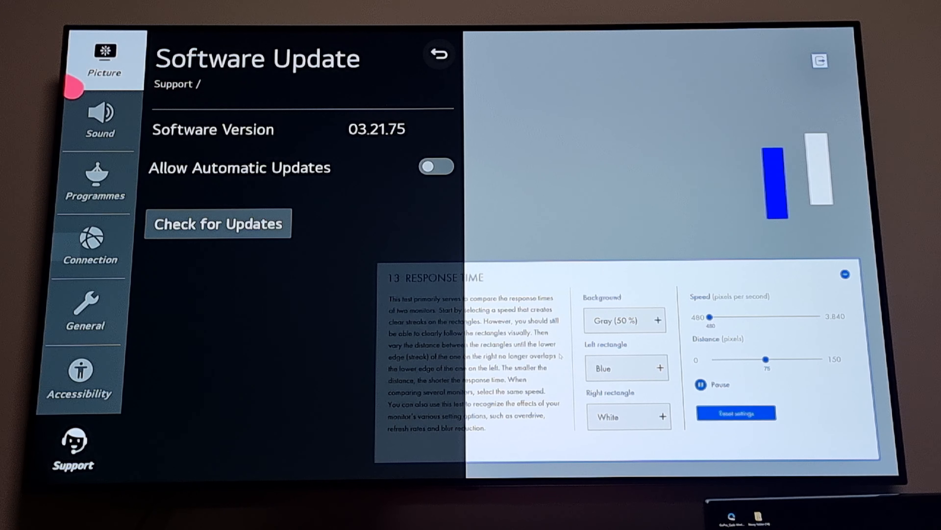
left_click(217, 223)
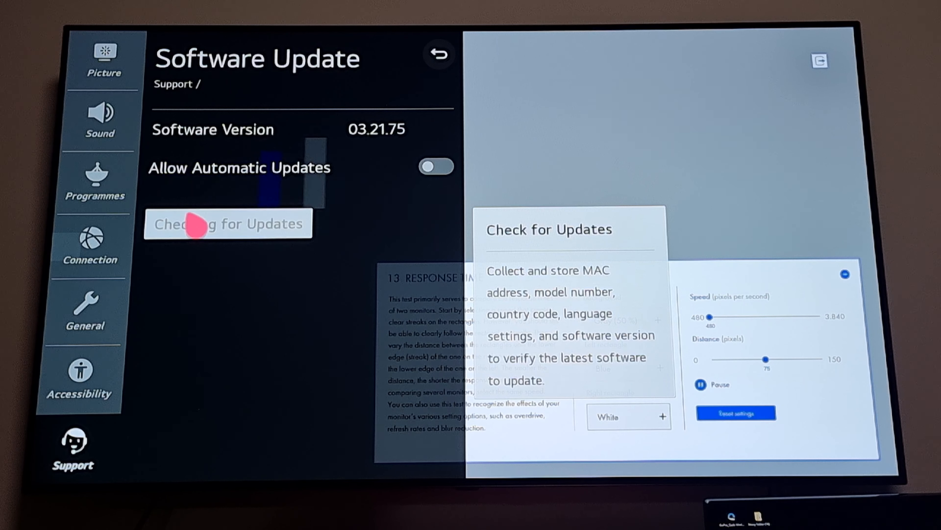
left_click(227, 224)
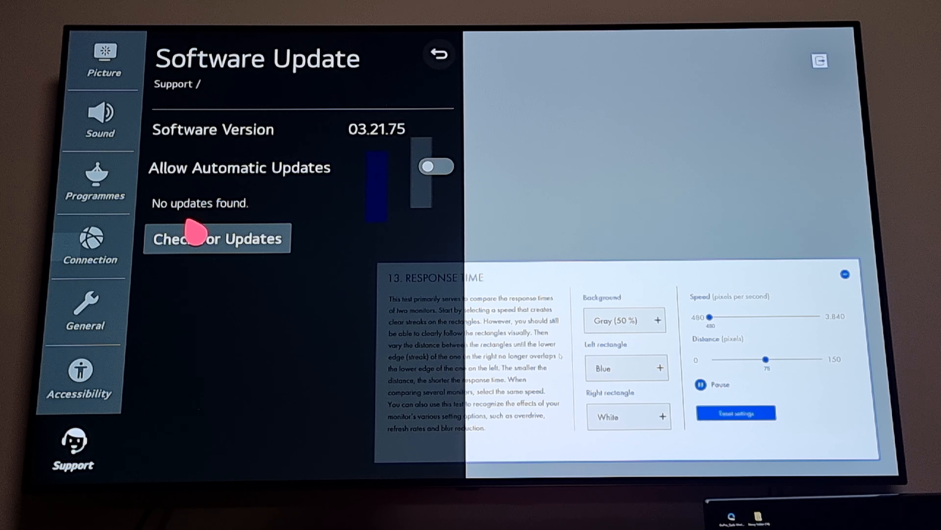
left_click(439, 54)
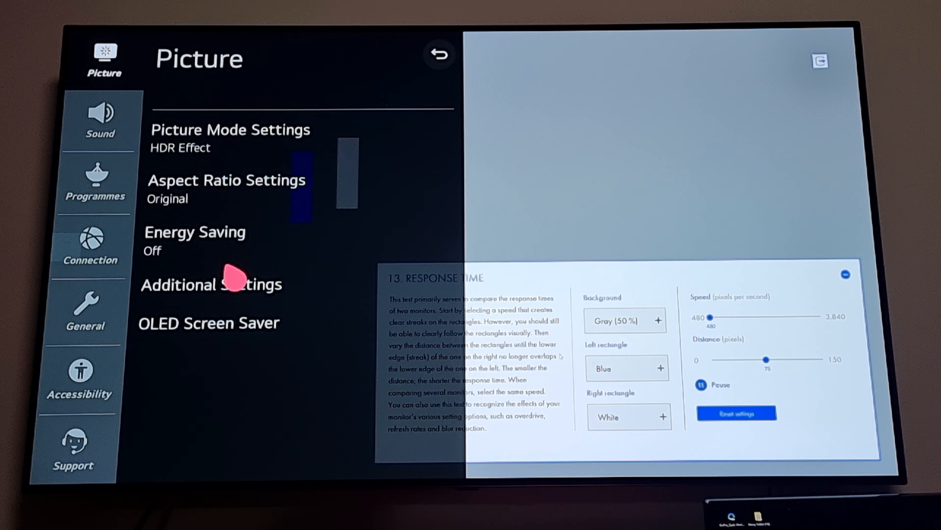
Review the Additional Settings picture options and return to the Picture list
left_click(211, 284)
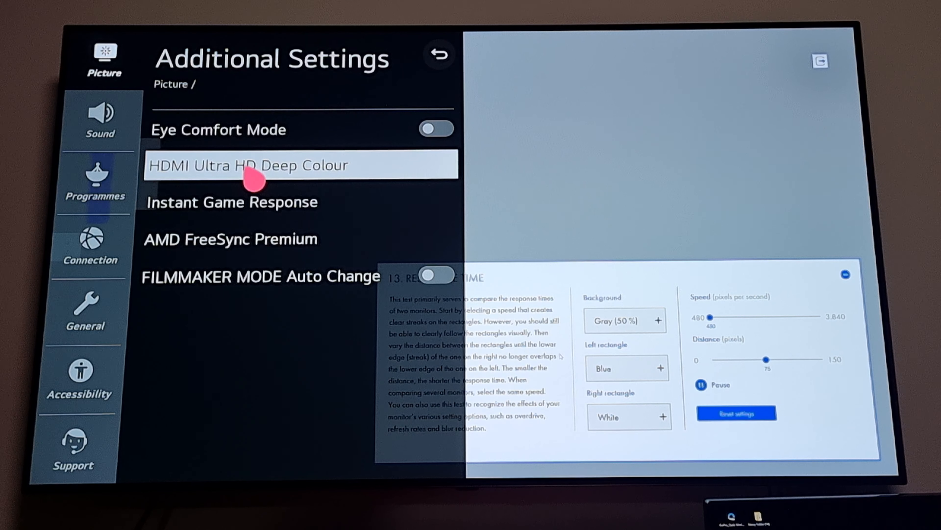
left_click(439, 55)
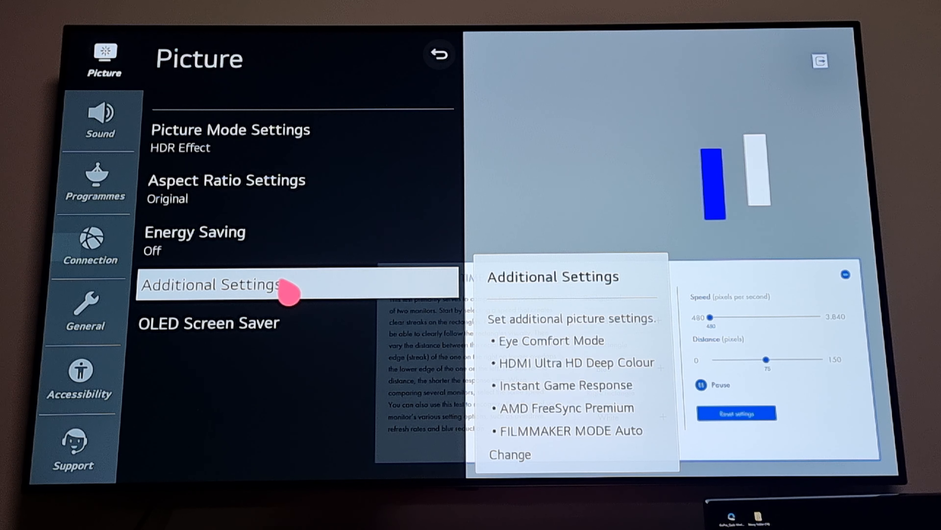
Review OLED Screen Saver options including Screen Shift and Pixel Refresher, then exit settings
left_click(208, 323)
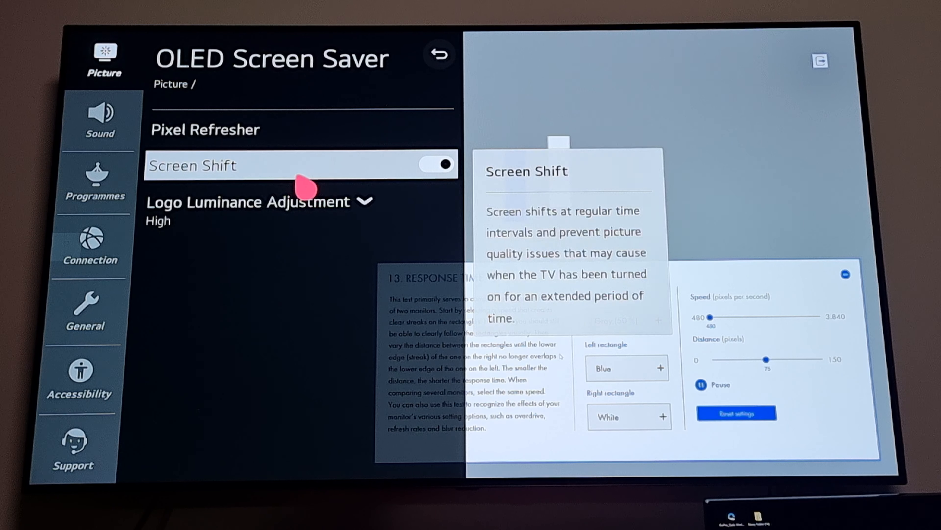
left_click(270, 207)
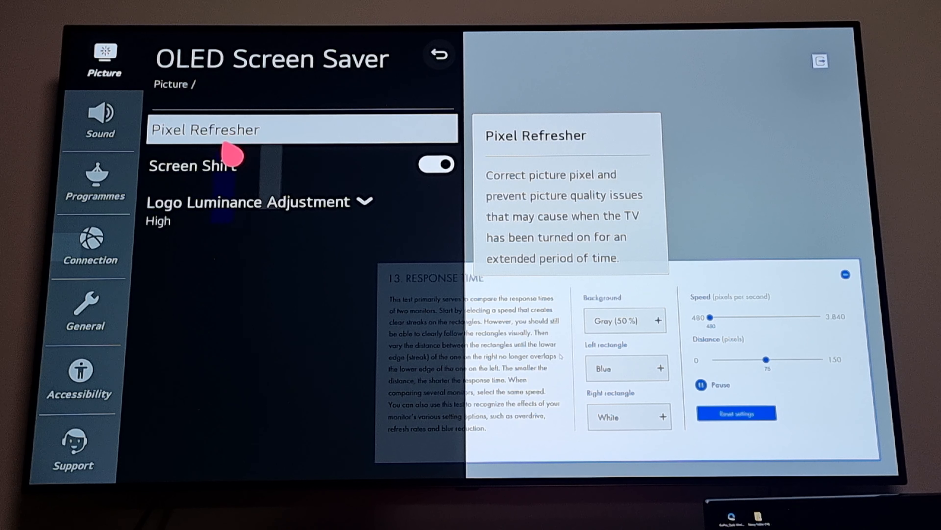
left_click(438, 55)
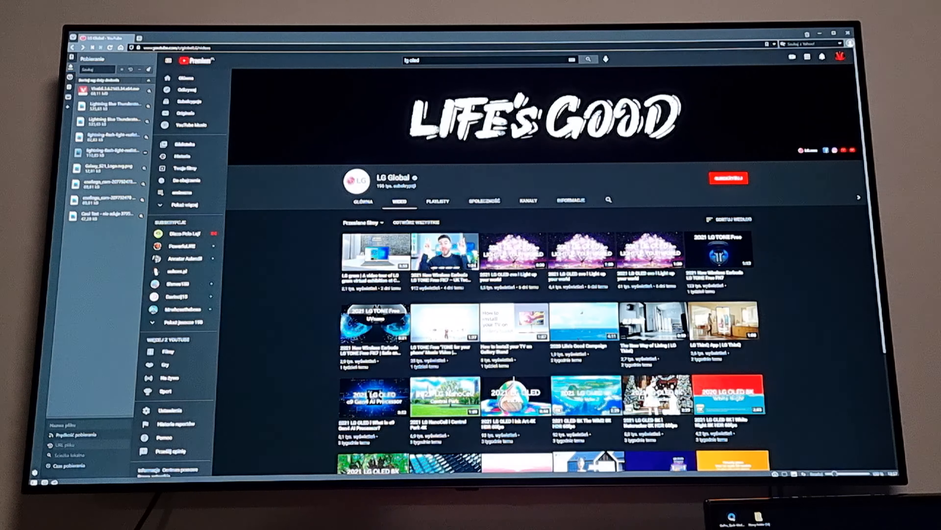
scroll("down", 3)
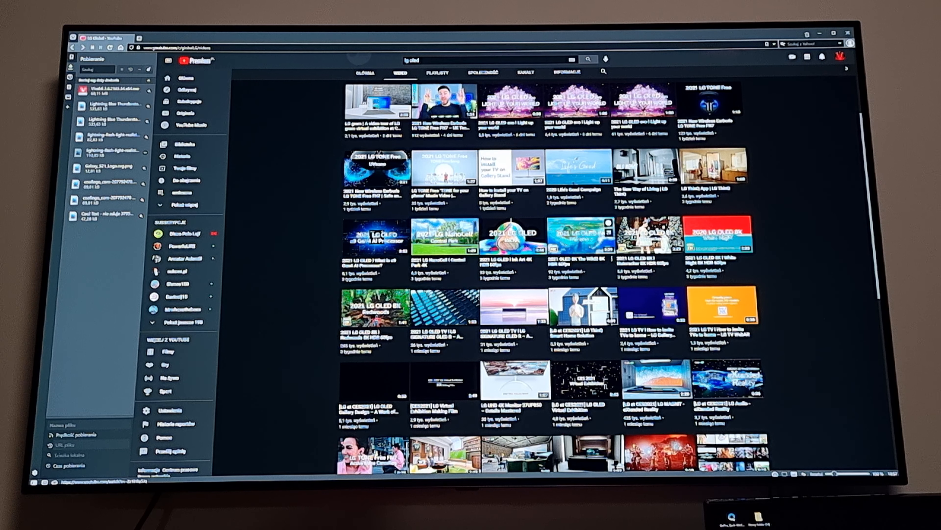
scroll("down", 3)
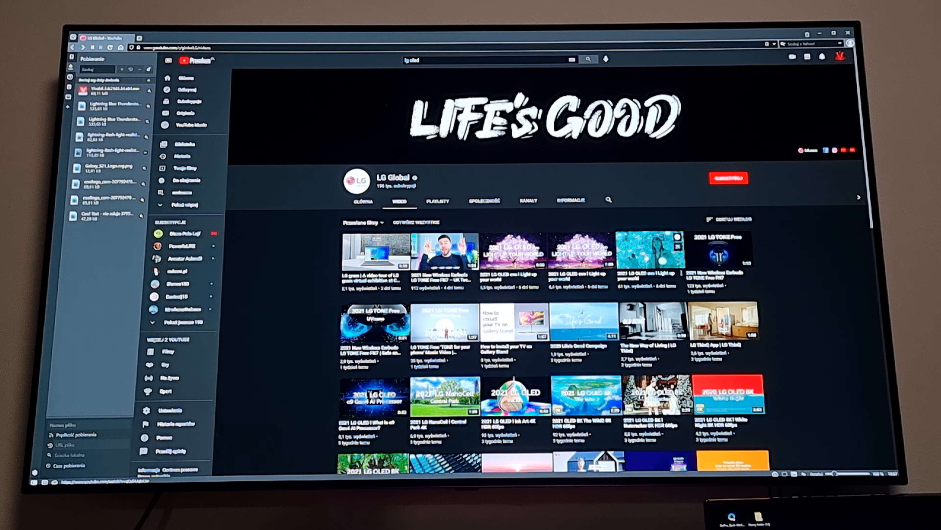
scroll("down", 3)
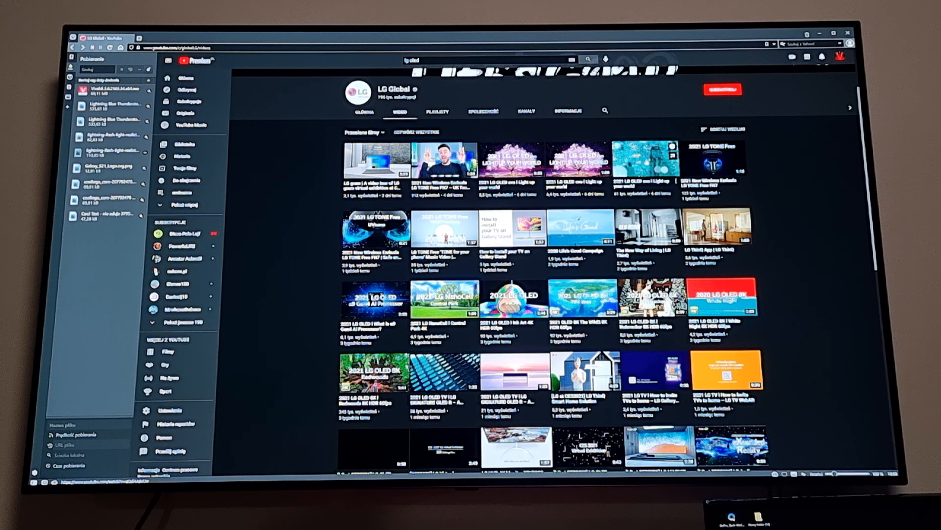
Play the '2021 LG OLED evo | Light up your world' video fullscreen
left_click(525, 161)
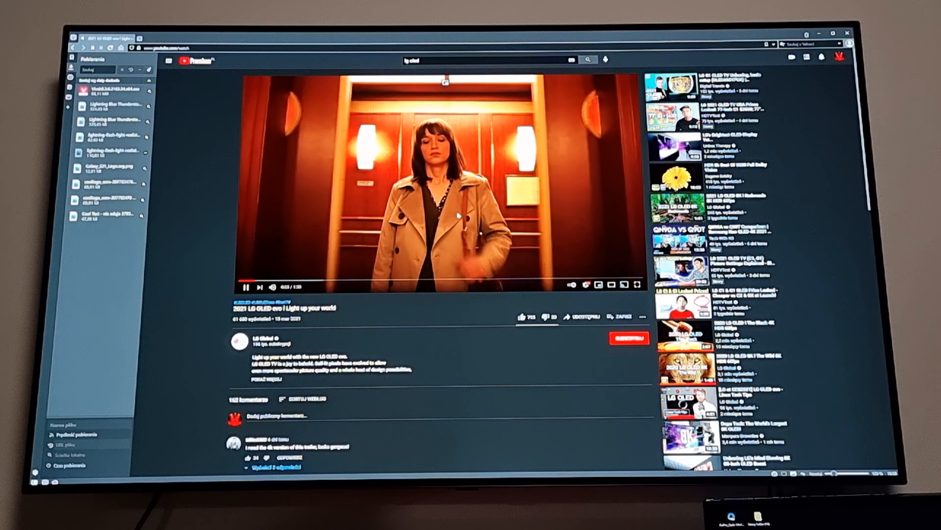
left_click(635, 284)
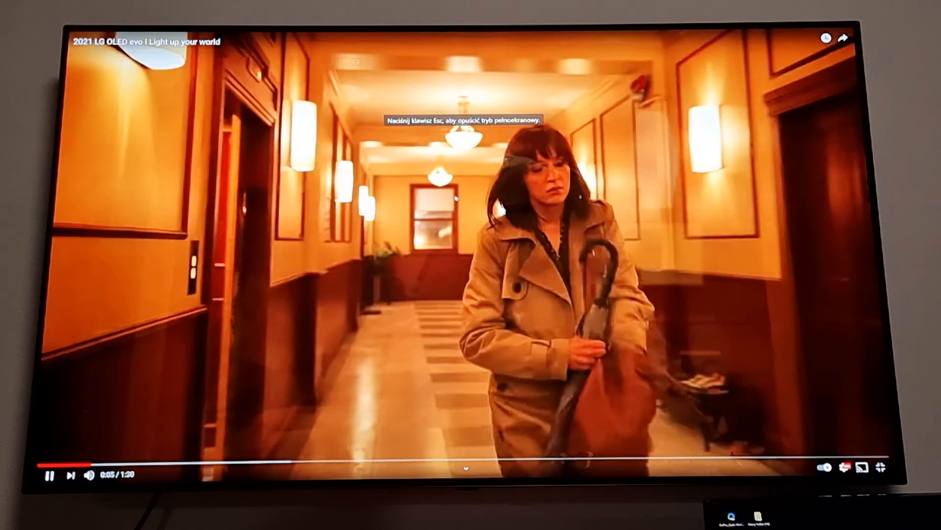